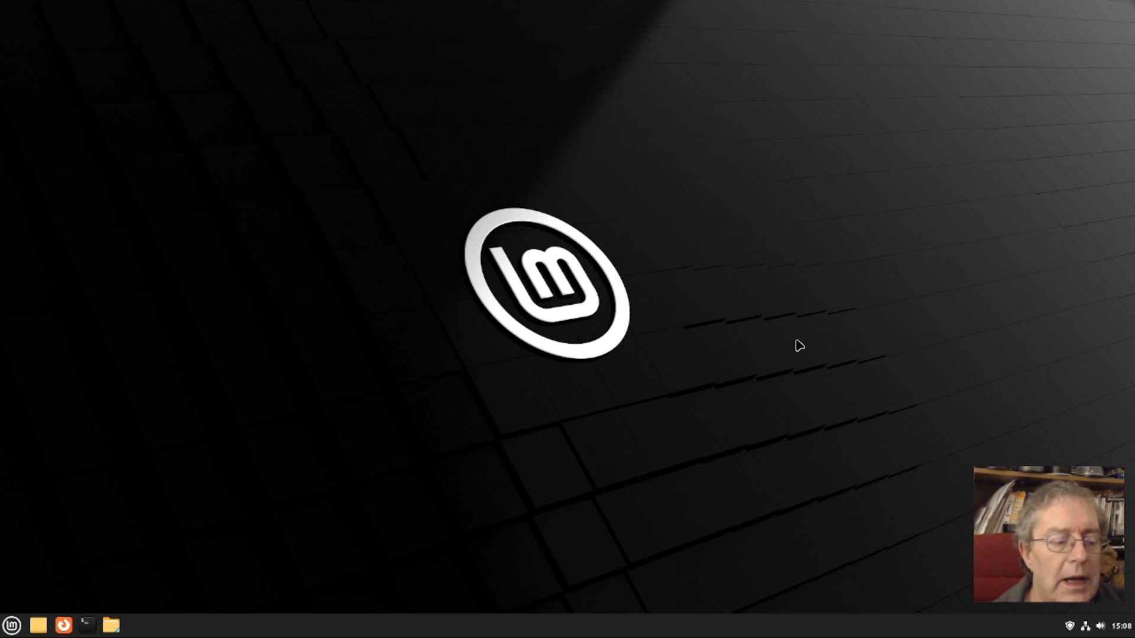
# Bring up the Mint menu and show the Administration category's system tools.
pyautogui.click(11, 624)
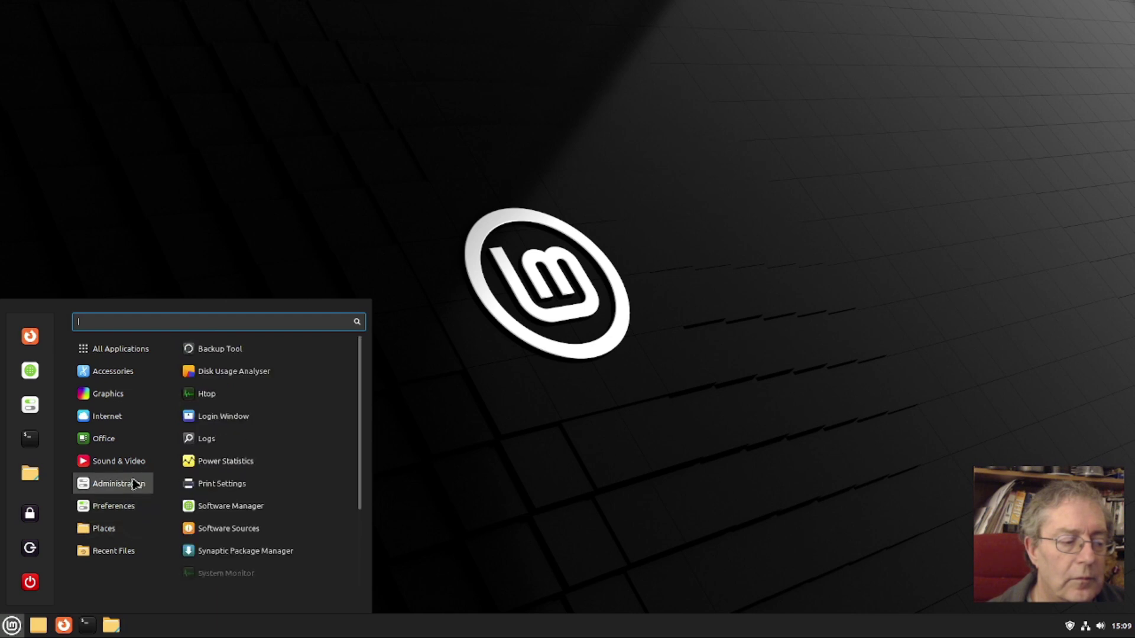
pyautogui.moveTo(230, 504)
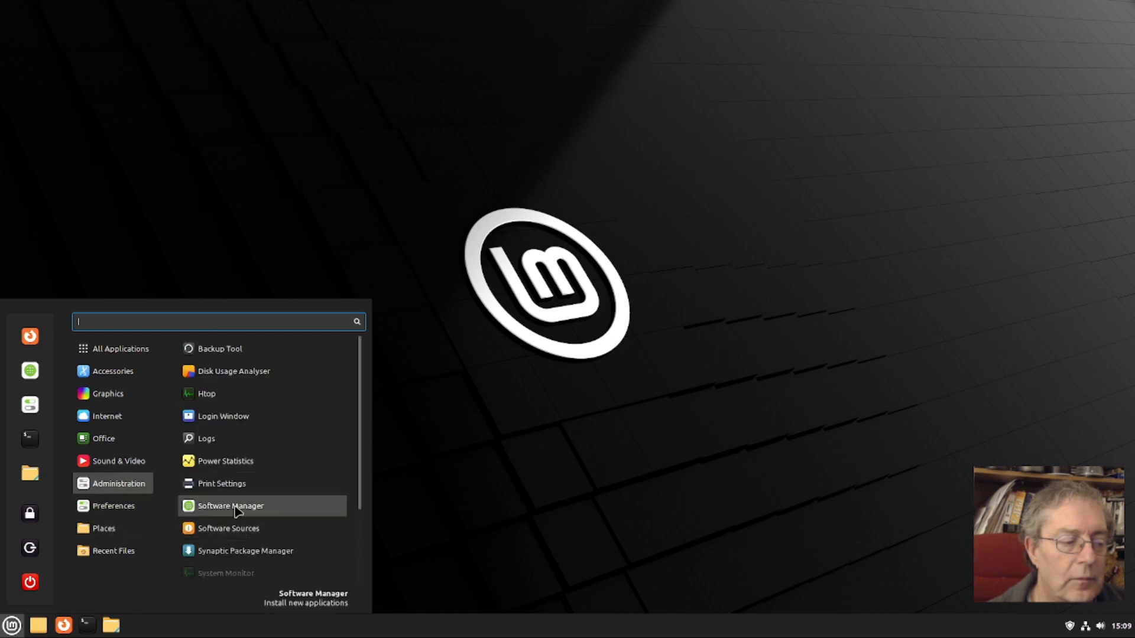
# Launch Software Manager and search for 'nvidia-driver' to list NVIDIA packages.
pyautogui.click(231, 505)
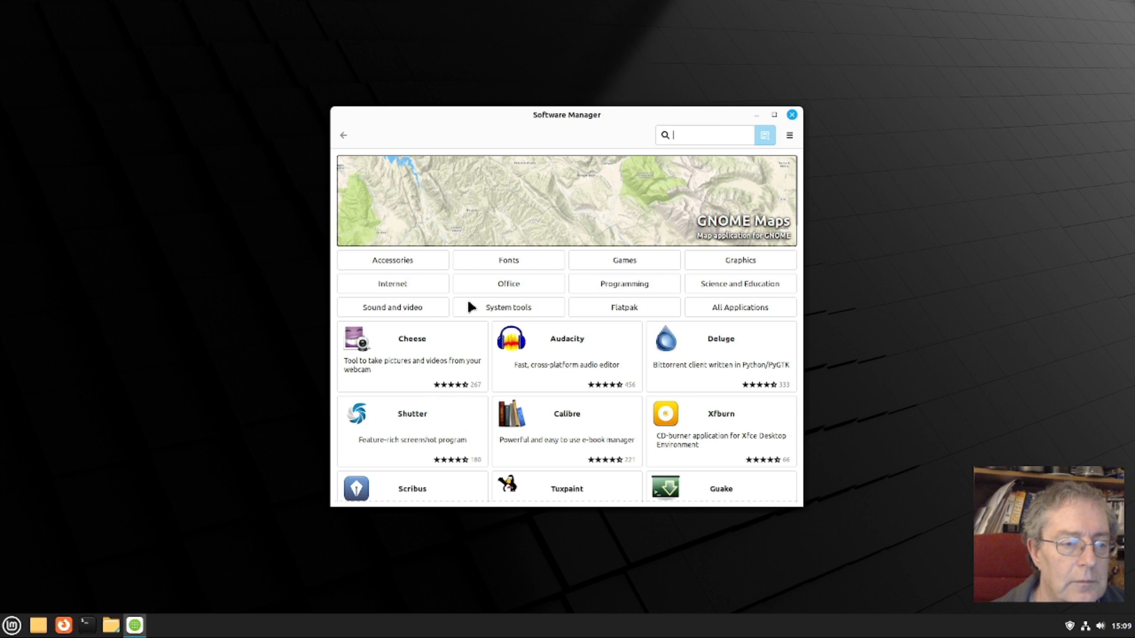
pyautogui.moveTo(715, 135)
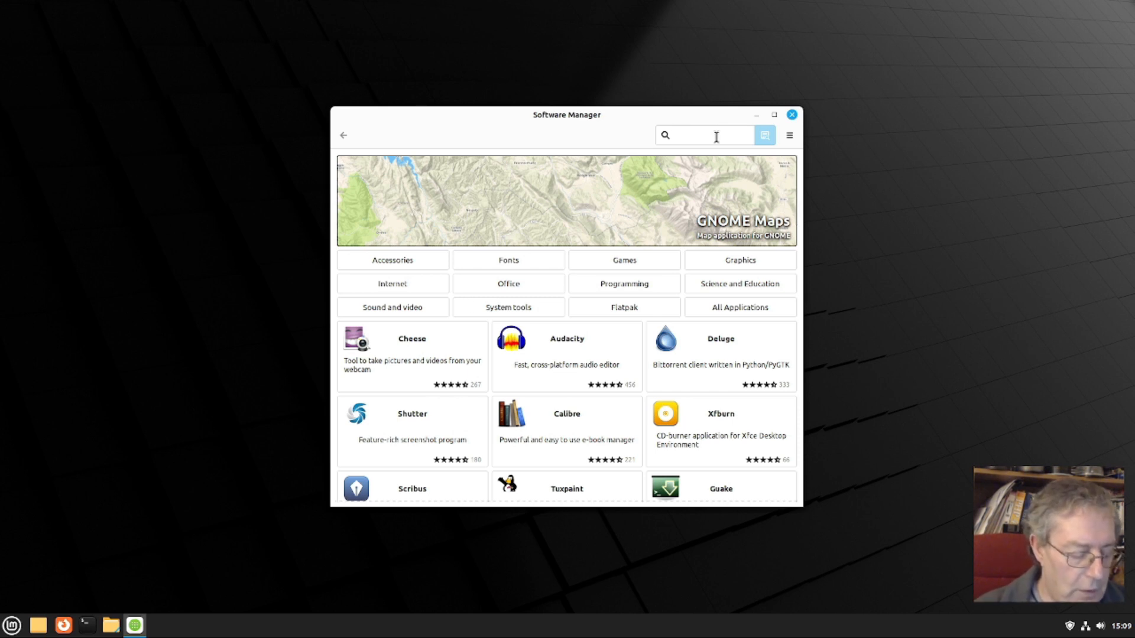
pyautogui.write('nvidia-')
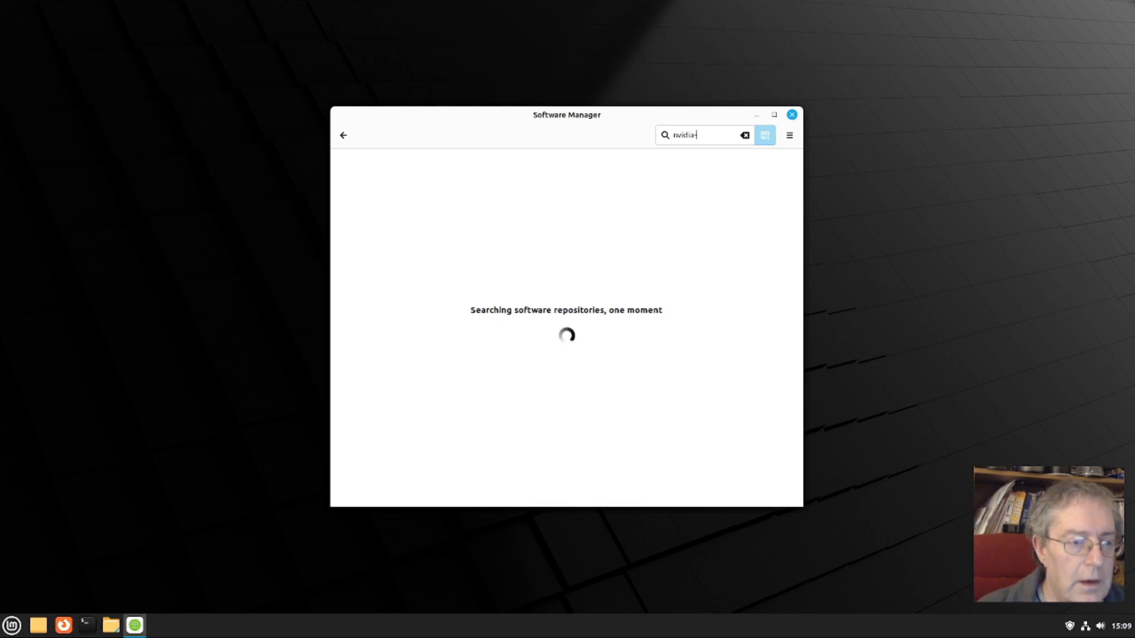
pyautogui.write('driver')
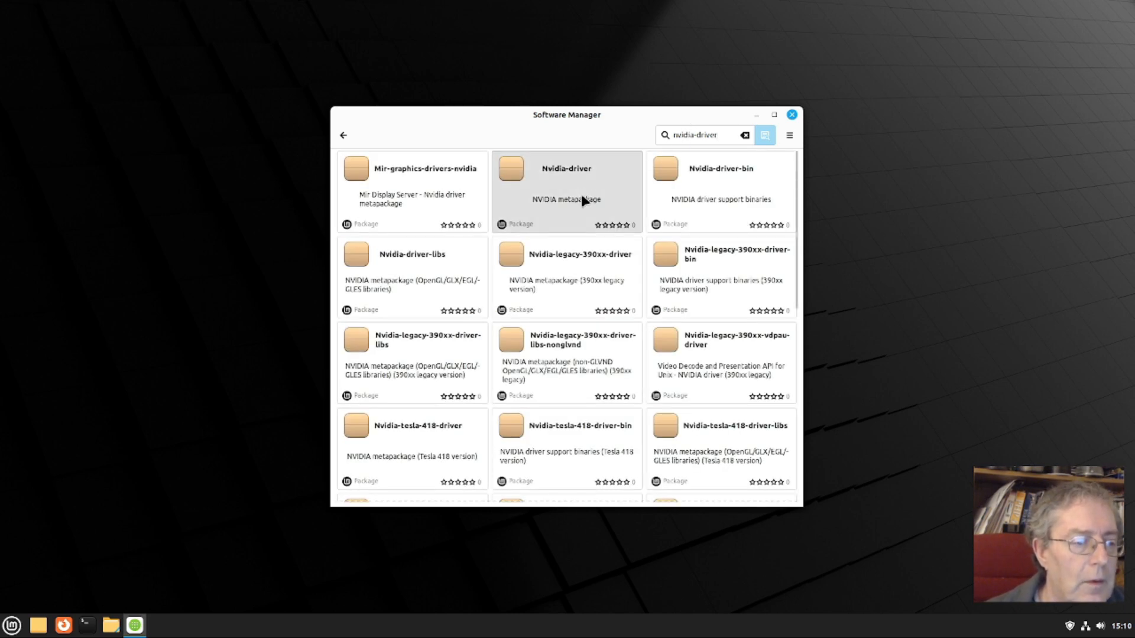
# Start installing Nvidia-driver and review the 182.1 MB additional software list.
pyautogui.click(566, 188)
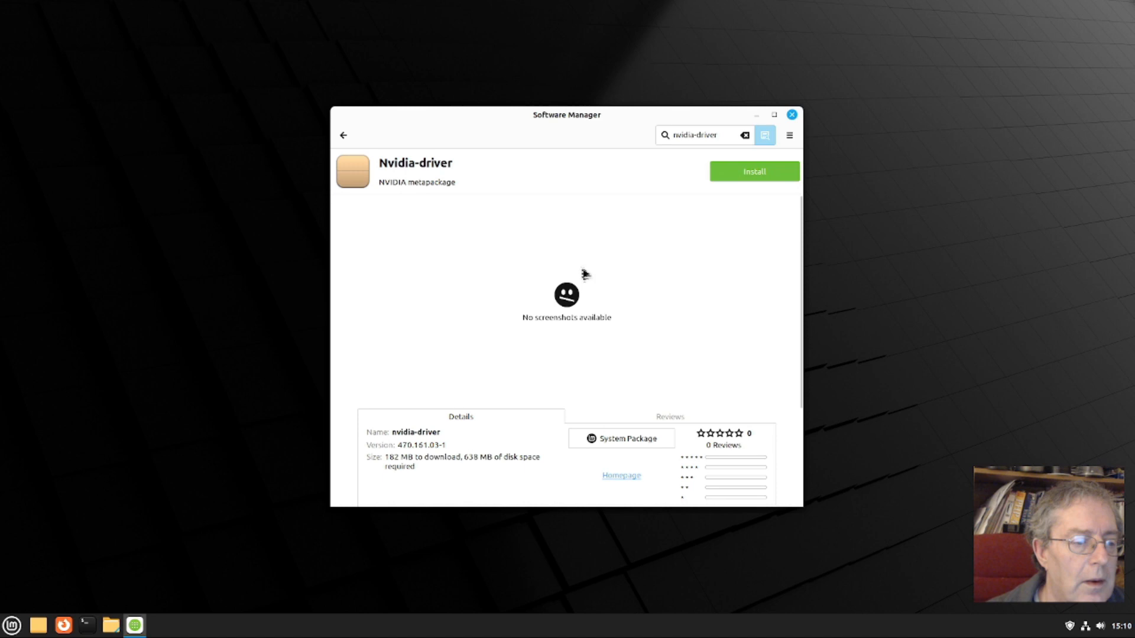
pyautogui.moveTo(426, 195)
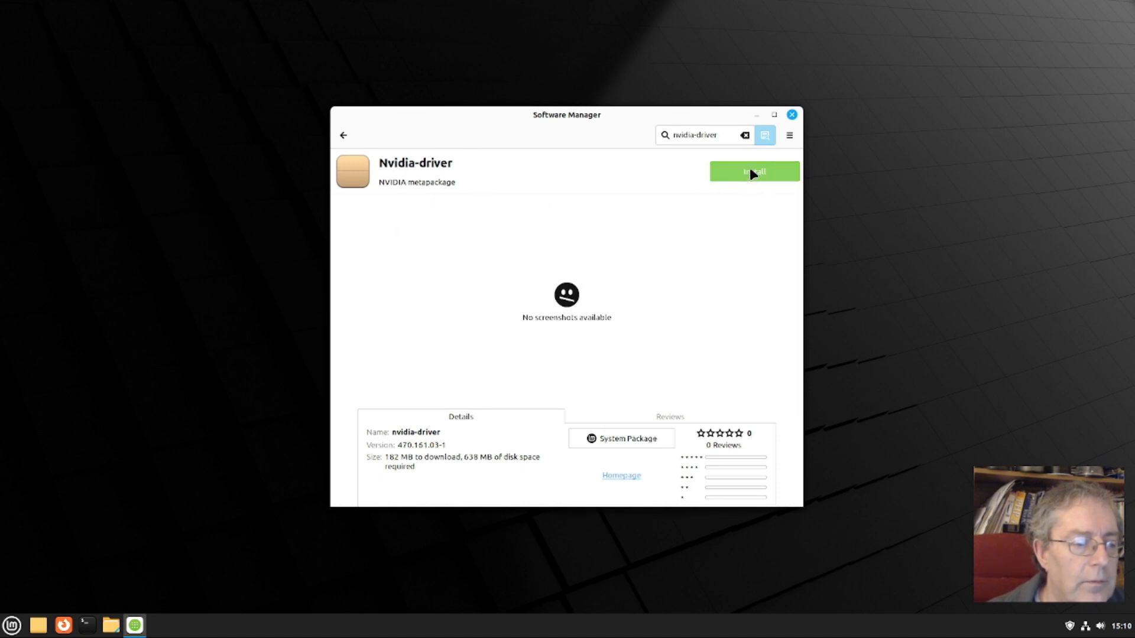
pyautogui.click(753, 171)
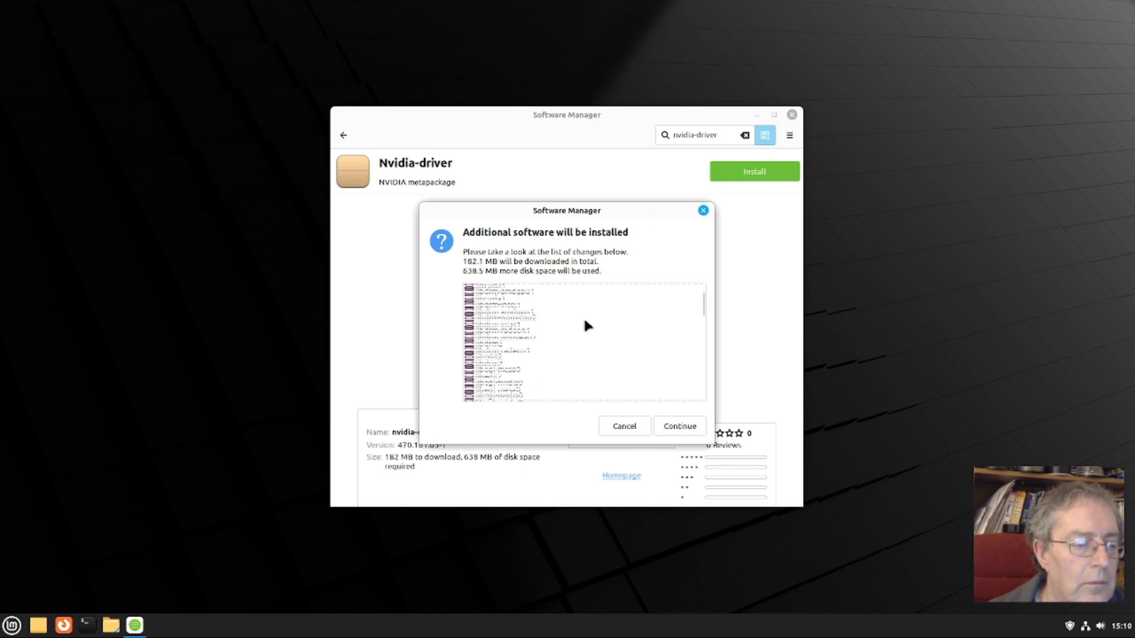
pyautogui.scroll(-3)
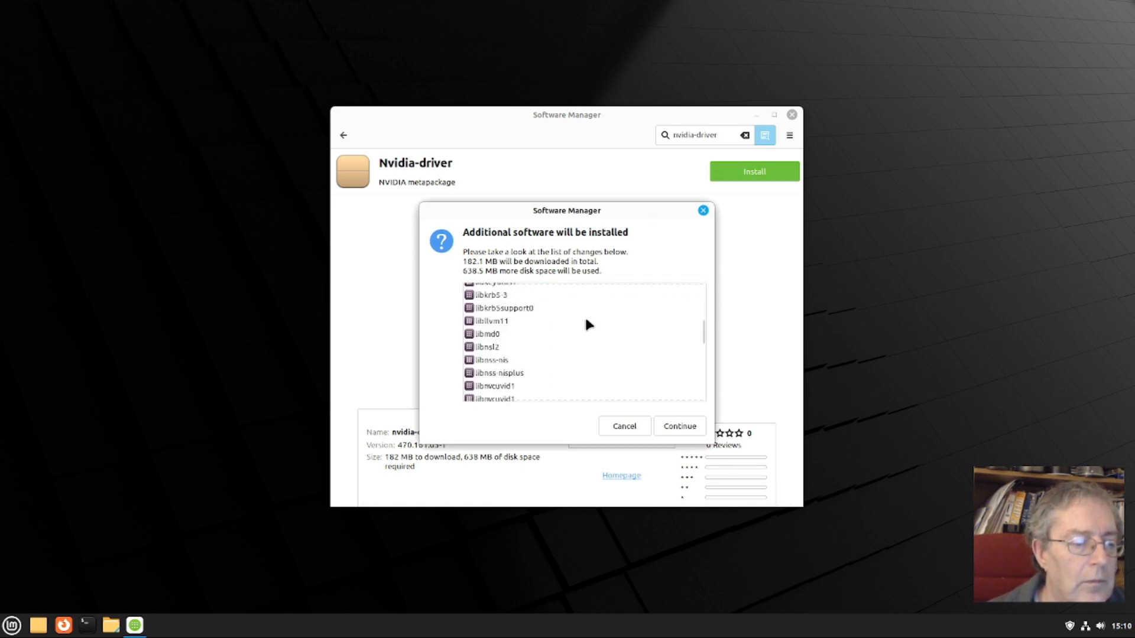
# Approve the extra packages and authenticate with the password so the driver installs.
pyautogui.click(678, 426)
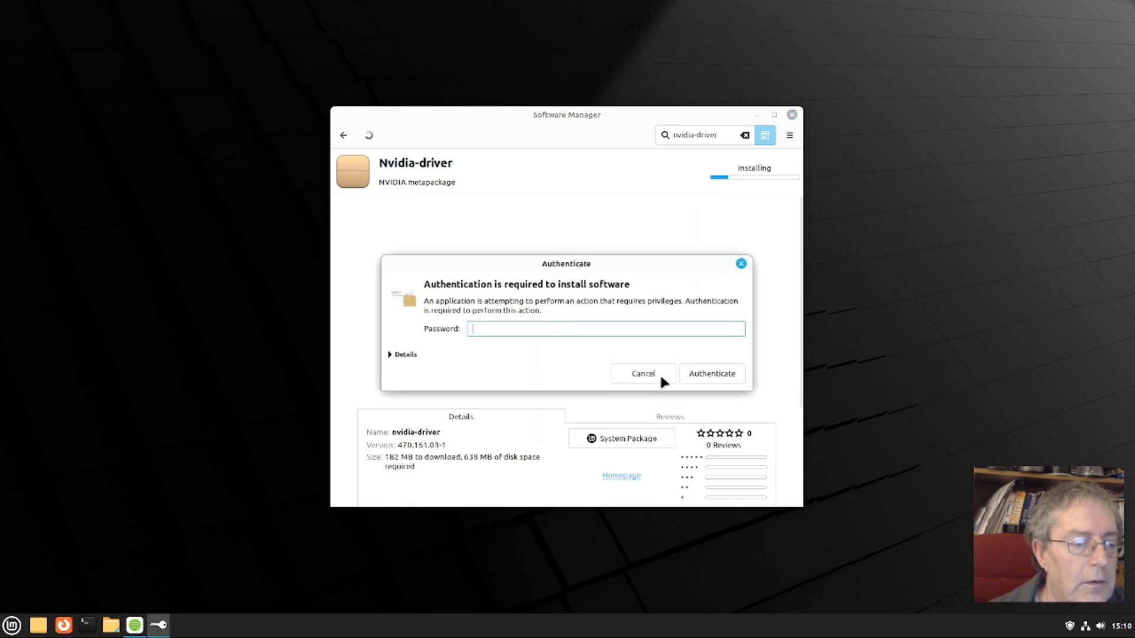
pyautogui.write('•')
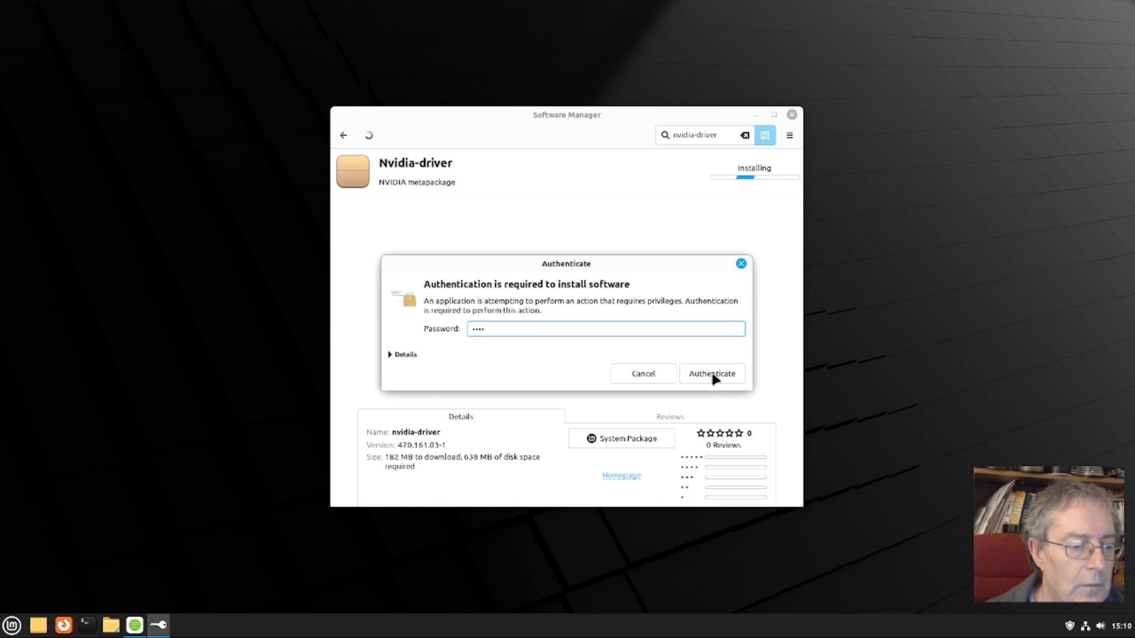
pyautogui.click(711, 373)
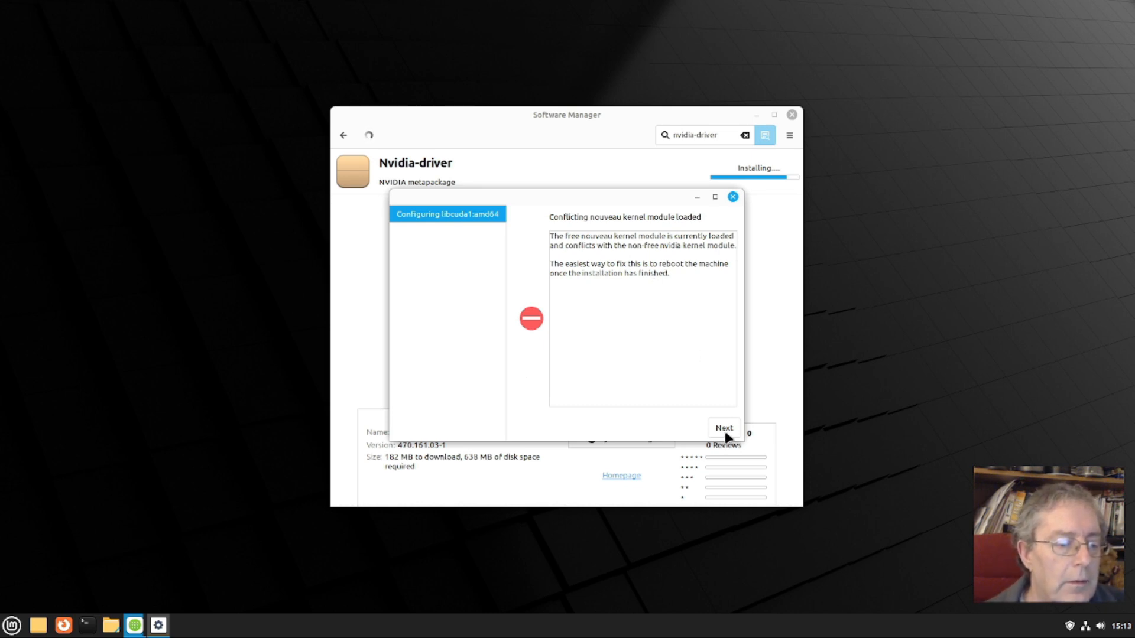
# Acknowledge the nouveau conflict notice and reboot into LMDE 5 Elsie from GRUB.
pyautogui.click(724, 428)
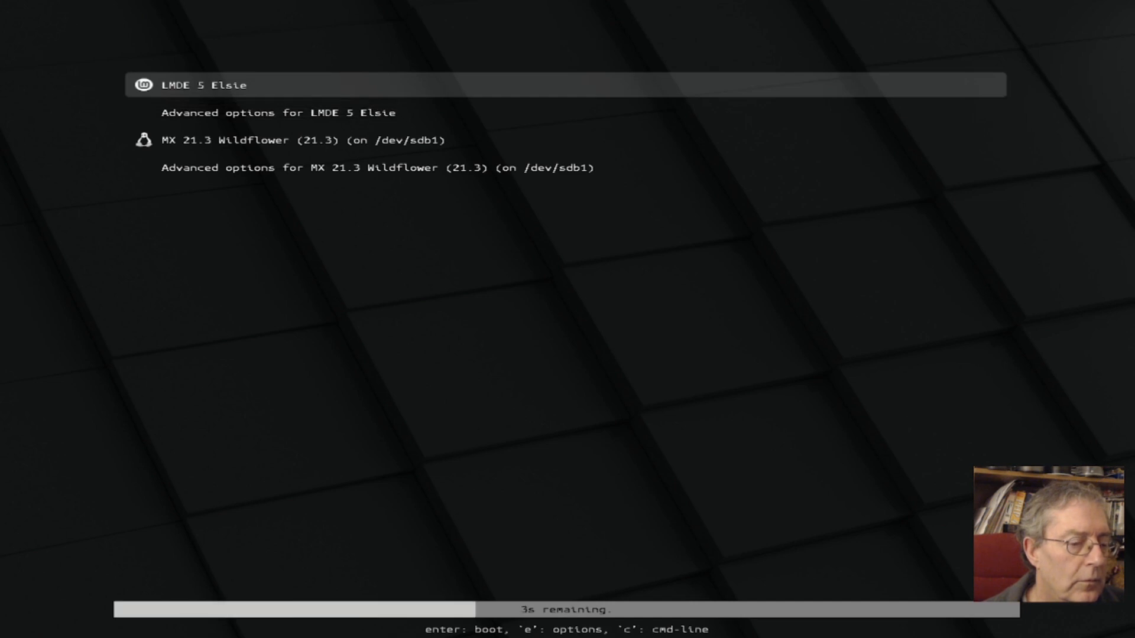
pyautogui.press('Return')
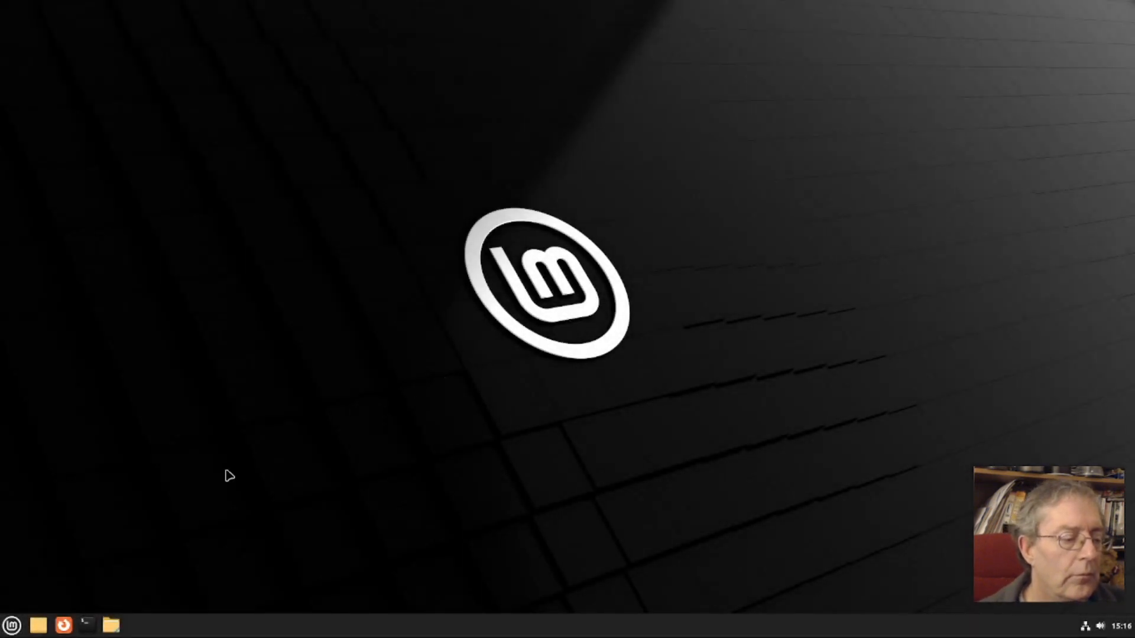
# Launch NVIDIA X Server Settings from the Administration menu after reboot.
pyautogui.click(12, 624)
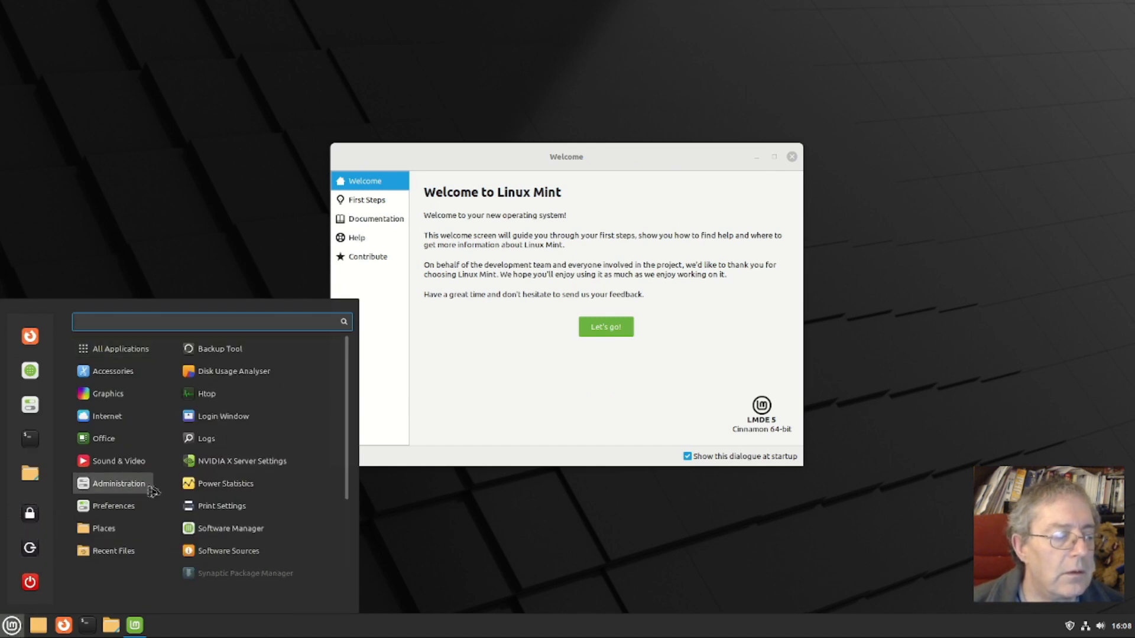
pyautogui.moveTo(243, 461)
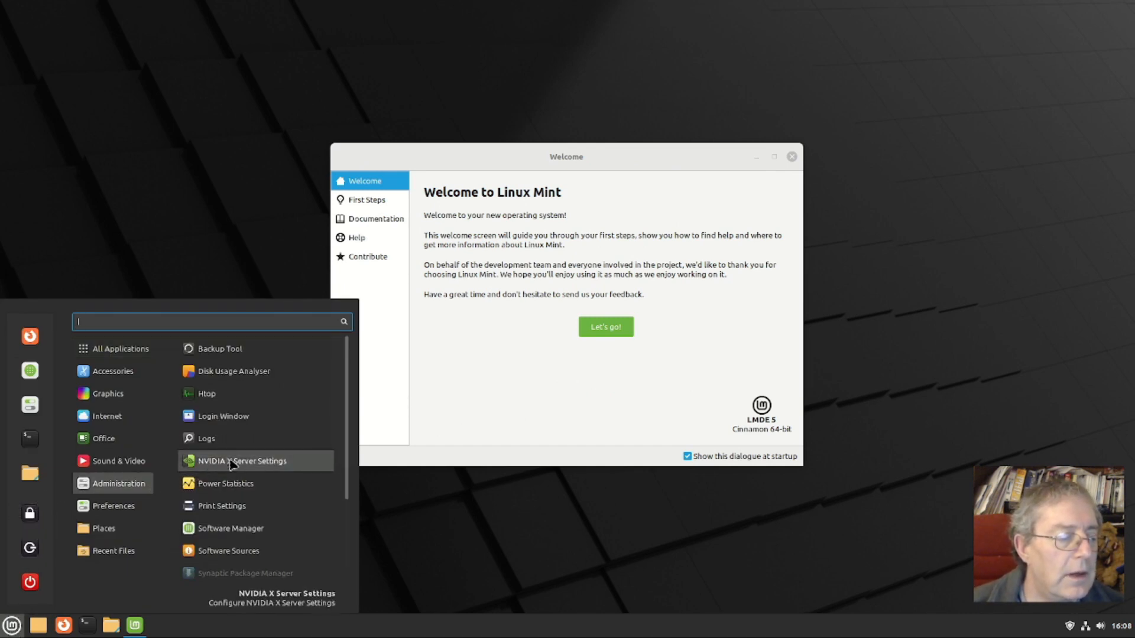
pyautogui.click(235, 468)
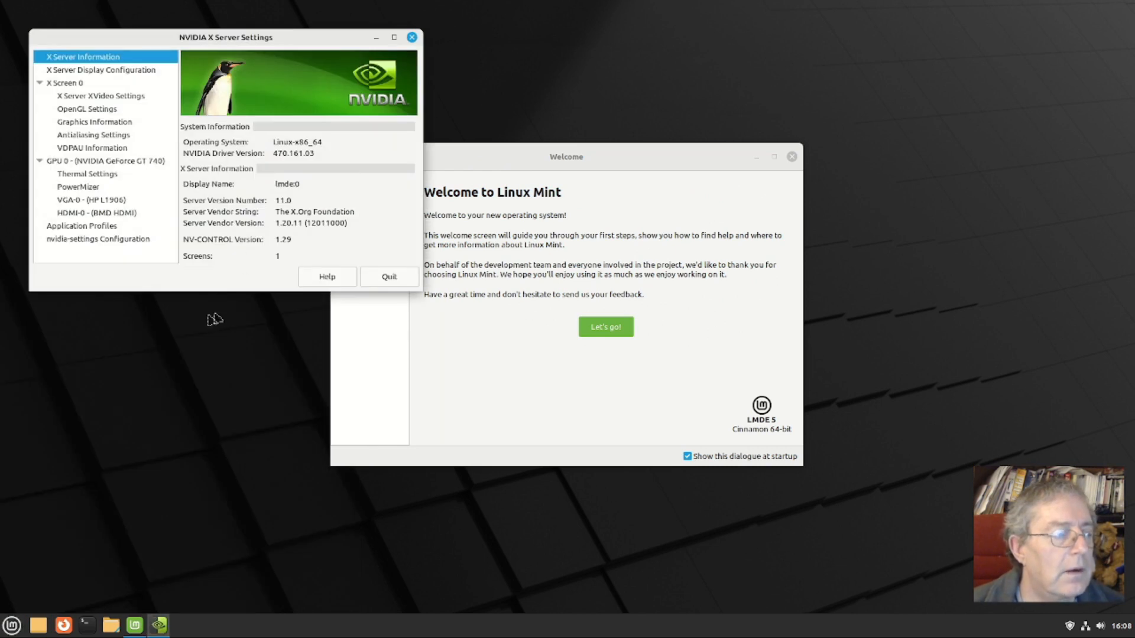
pyautogui.moveTo(171, 153)
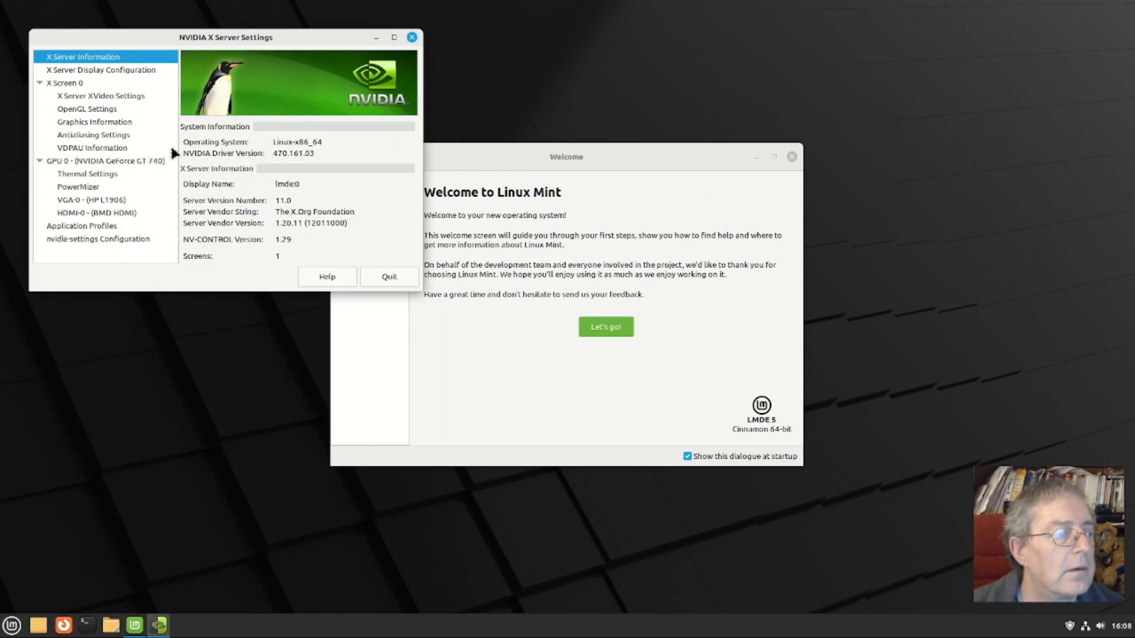
# Review Display Configuration, X Screen 0, XVideo, OpenGL, VDPAU pages, ending on GeForce GT 740 details.
pyautogui.click(100, 70)
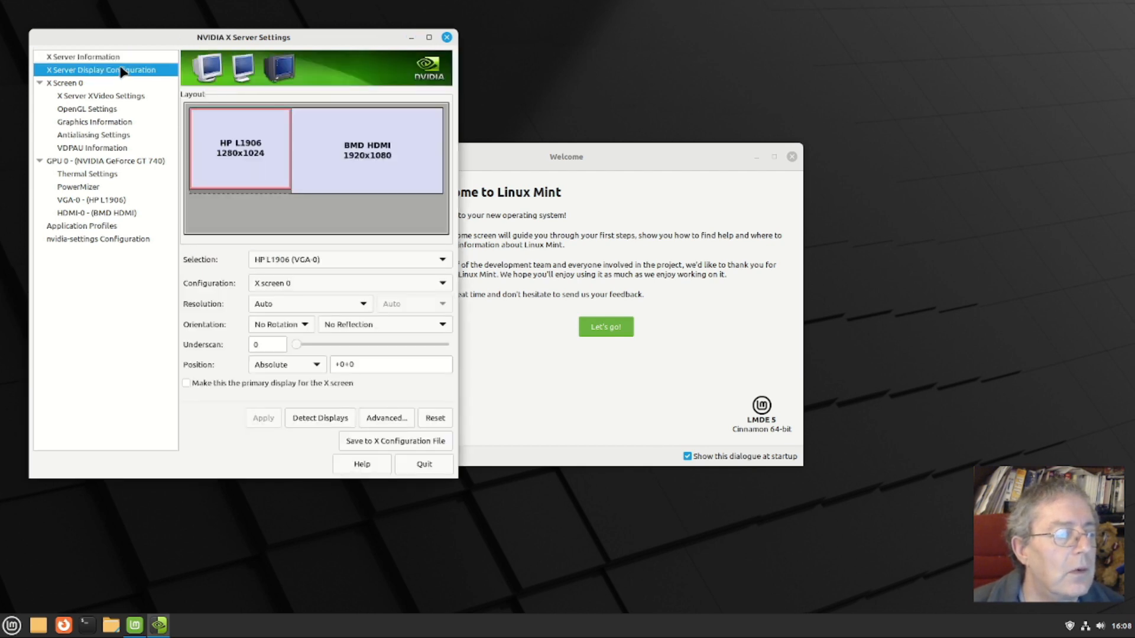
pyautogui.moveTo(107, 86)
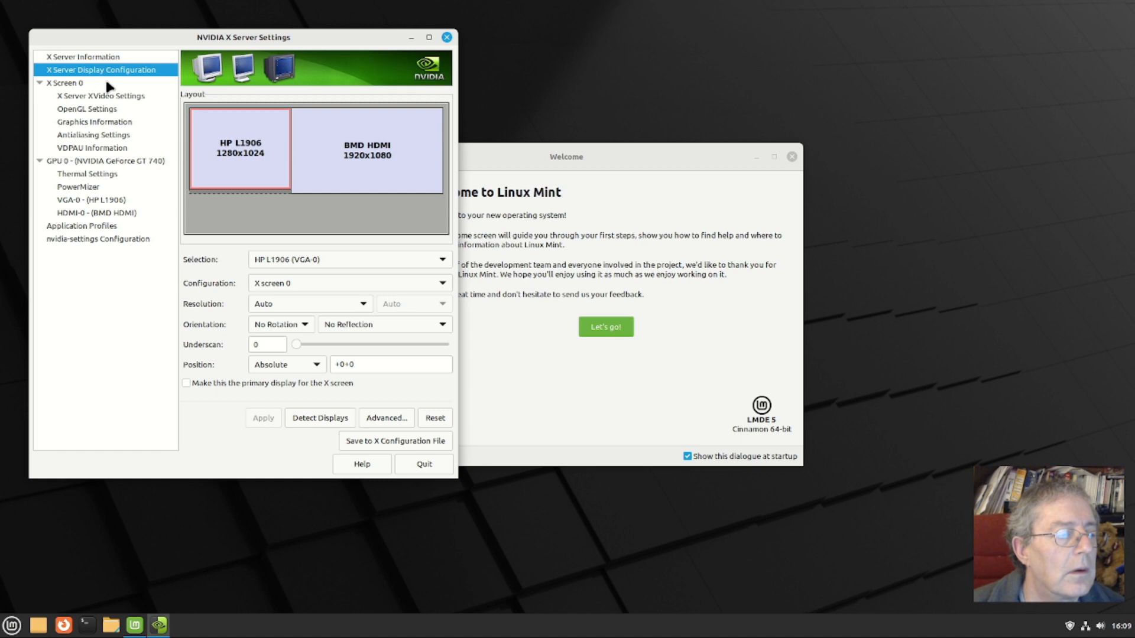
pyautogui.click(64, 82)
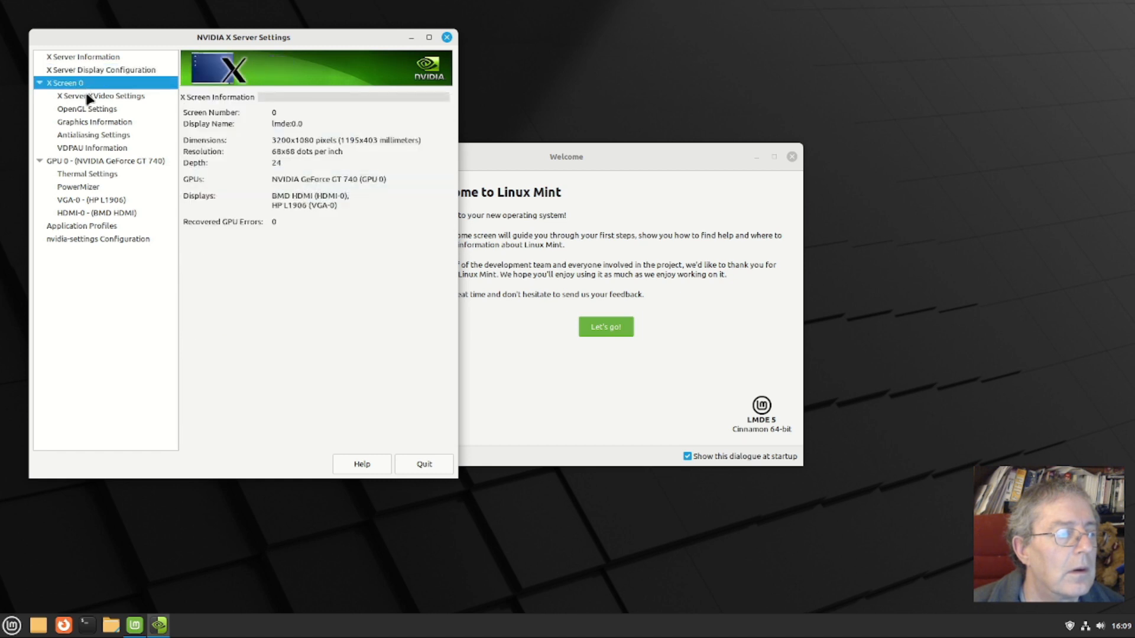
pyautogui.click(101, 96)
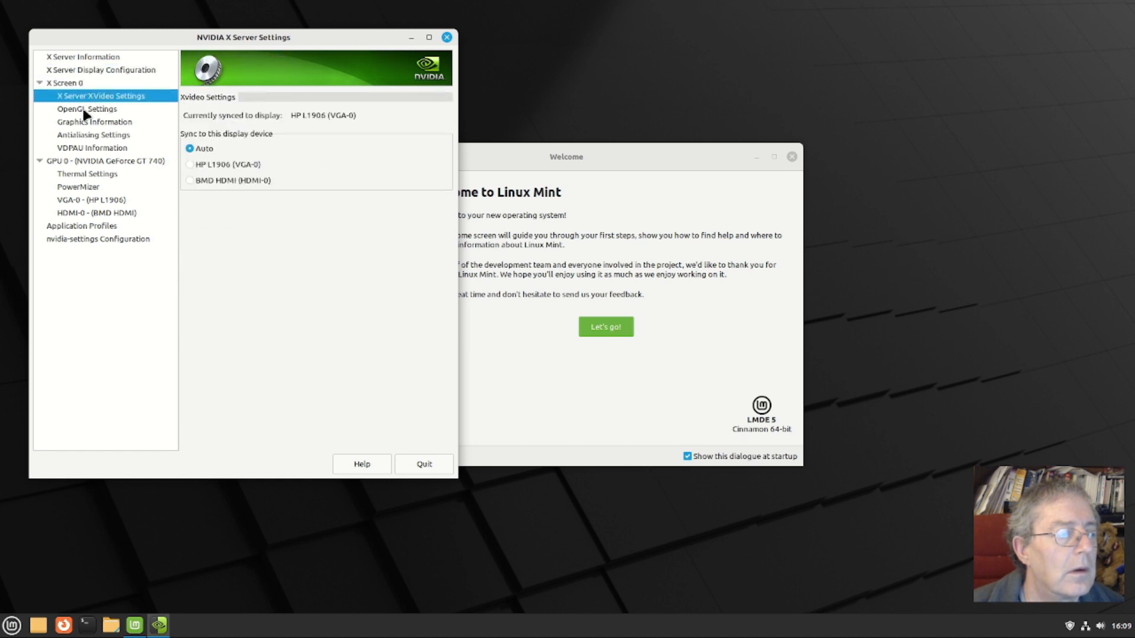
pyautogui.click(87, 109)
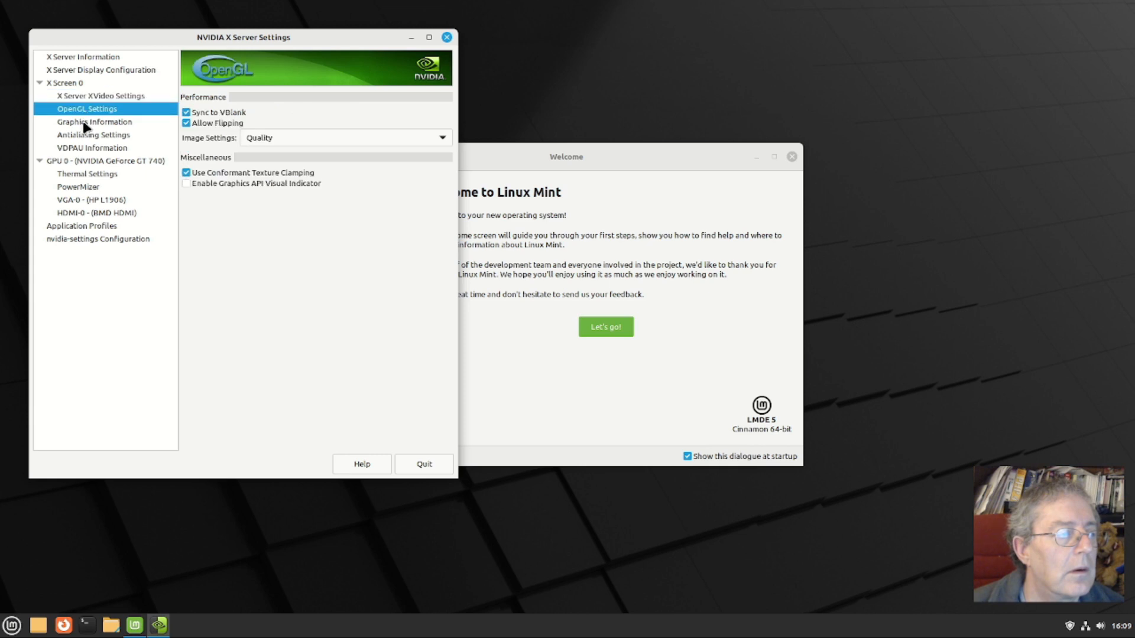
pyautogui.click(89, 147)
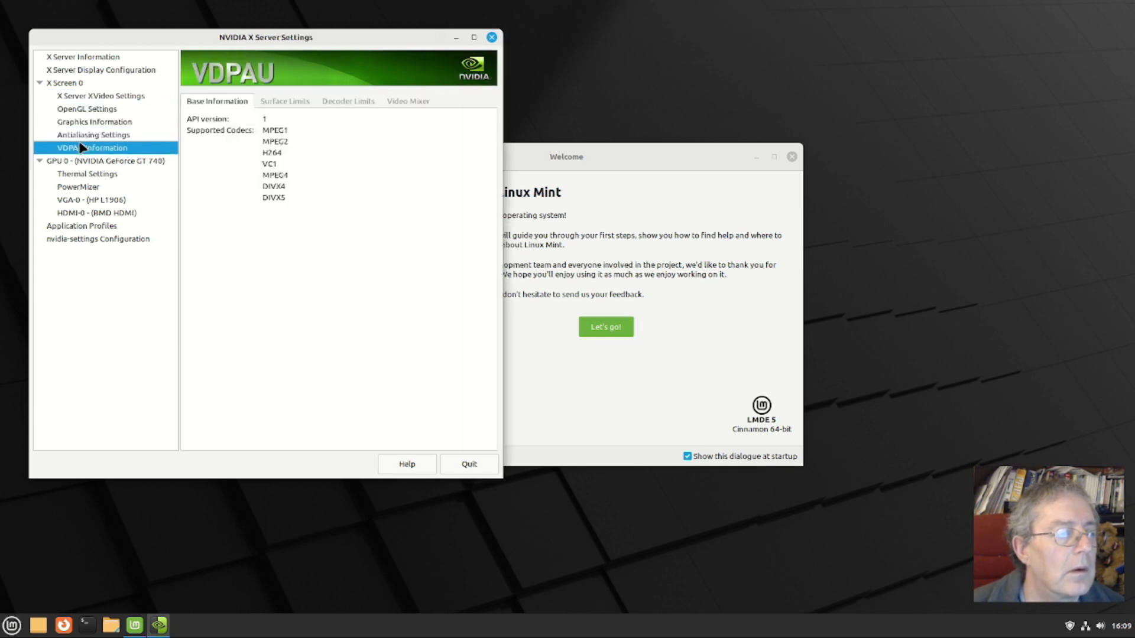
pyautogui.click(105, 159)
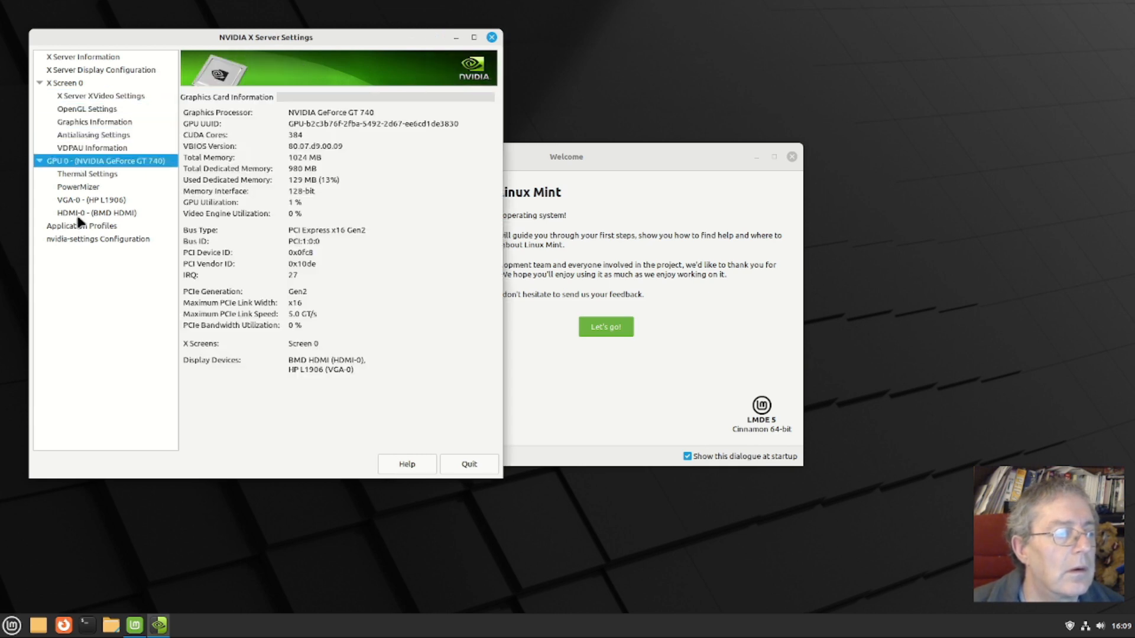
pyautogui.moveTo(440, 522)
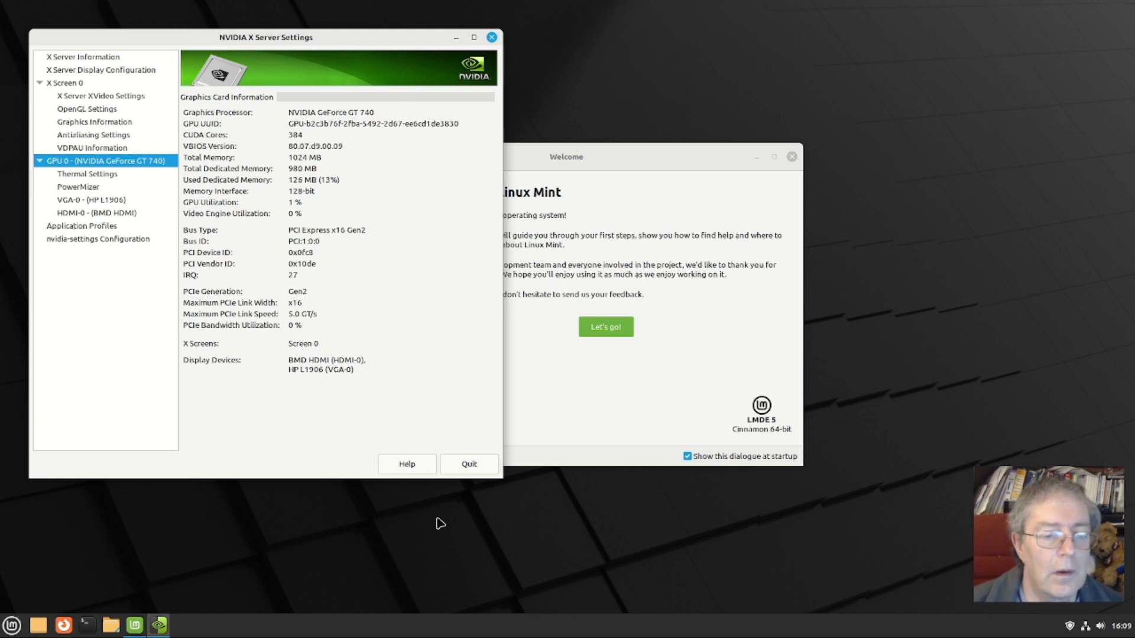